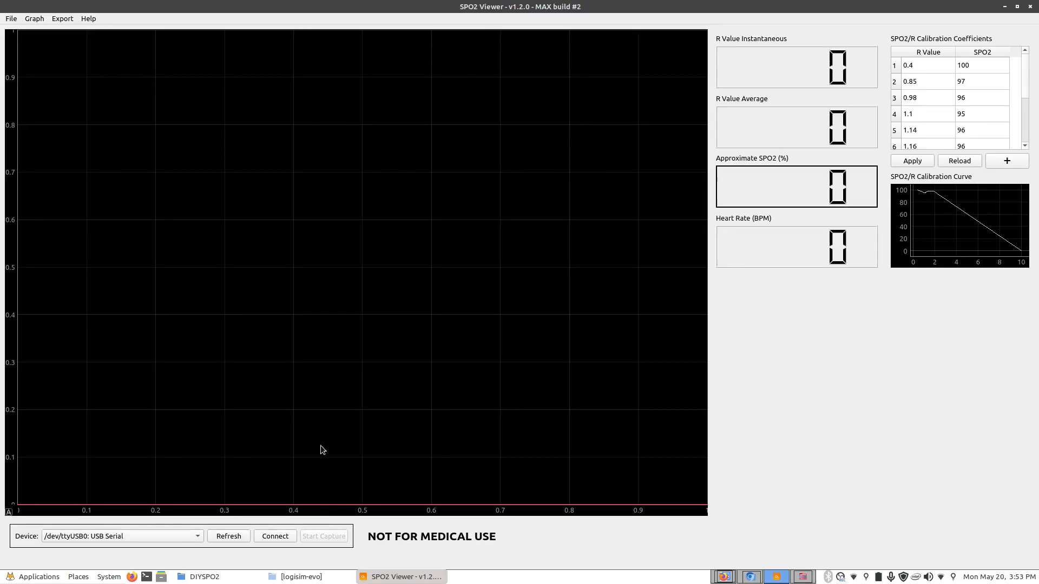
Bring up the DIYSPO2 window and open the max30105_sketch_offline folder.
left_click(203, 576)
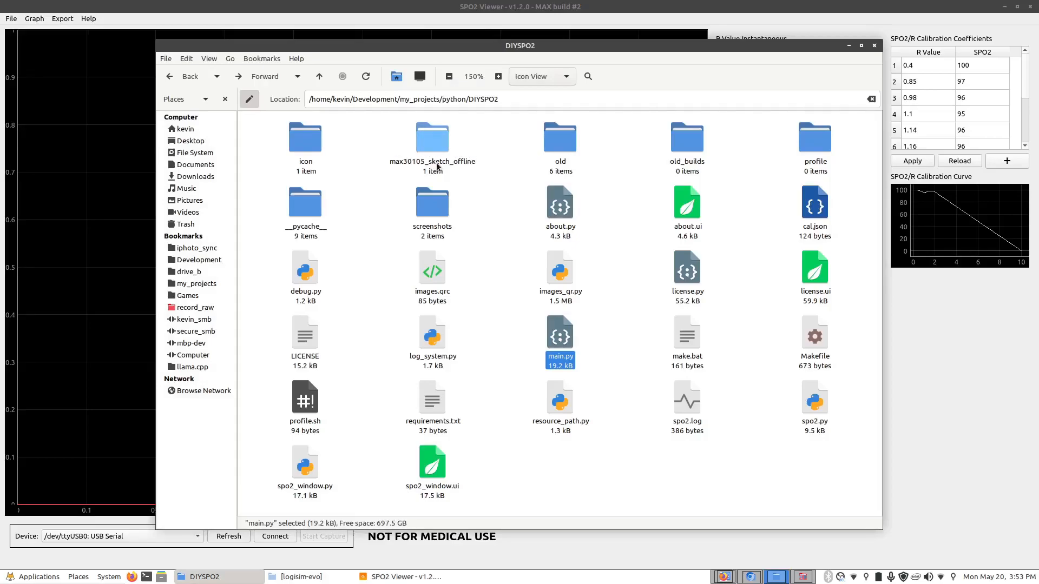
double_click(431, 137)
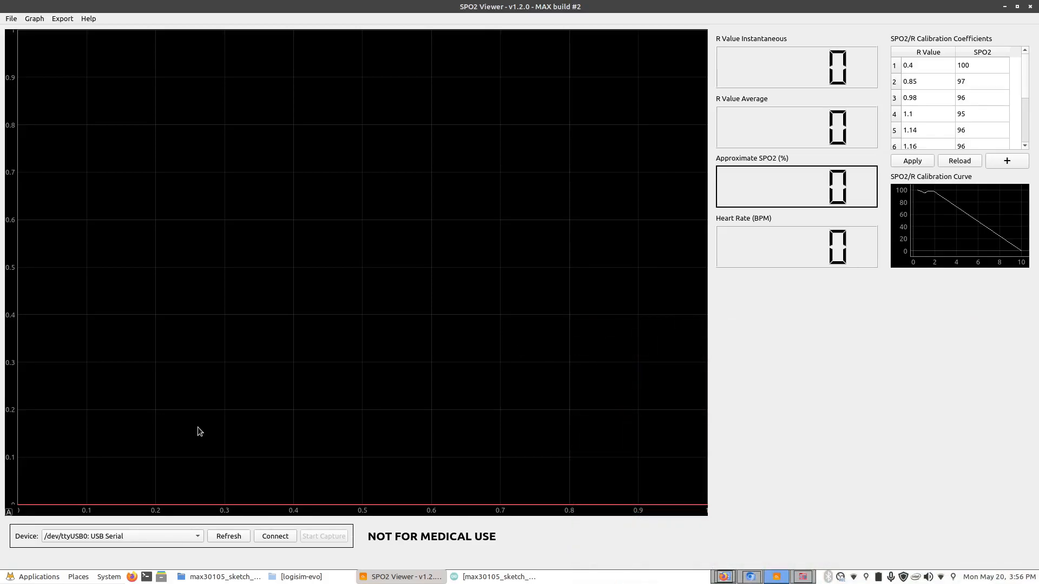
Connect SPO2 Viewer to the /dev/ttyUSB0 USB Serial device.
left_click(123, 536)
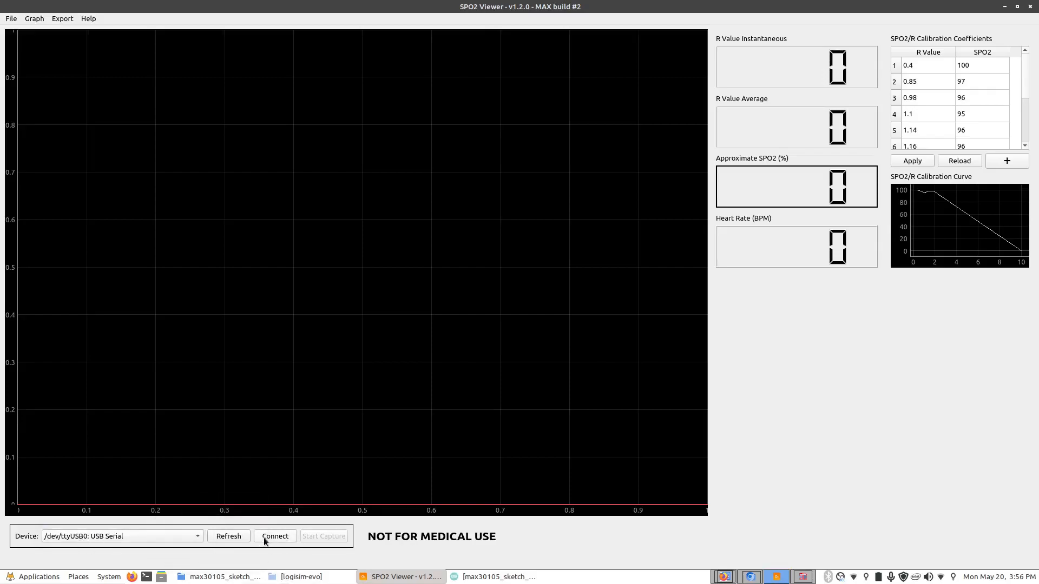
left_click(274, 536)
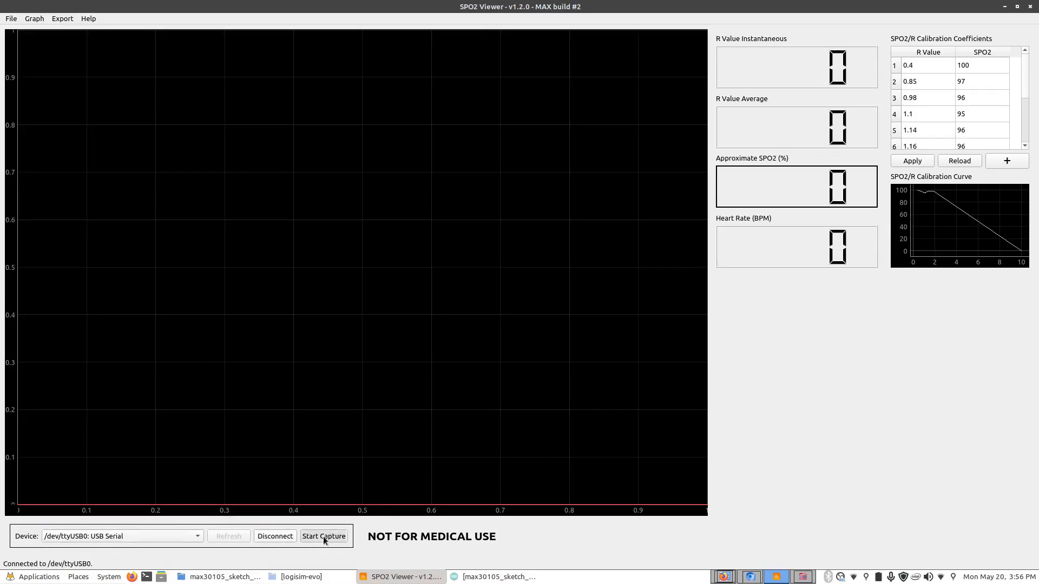
Start live capture, showing red/IR waveforms at about 95.7% SpO2 and 91 BPM.
left_click(324, 536)
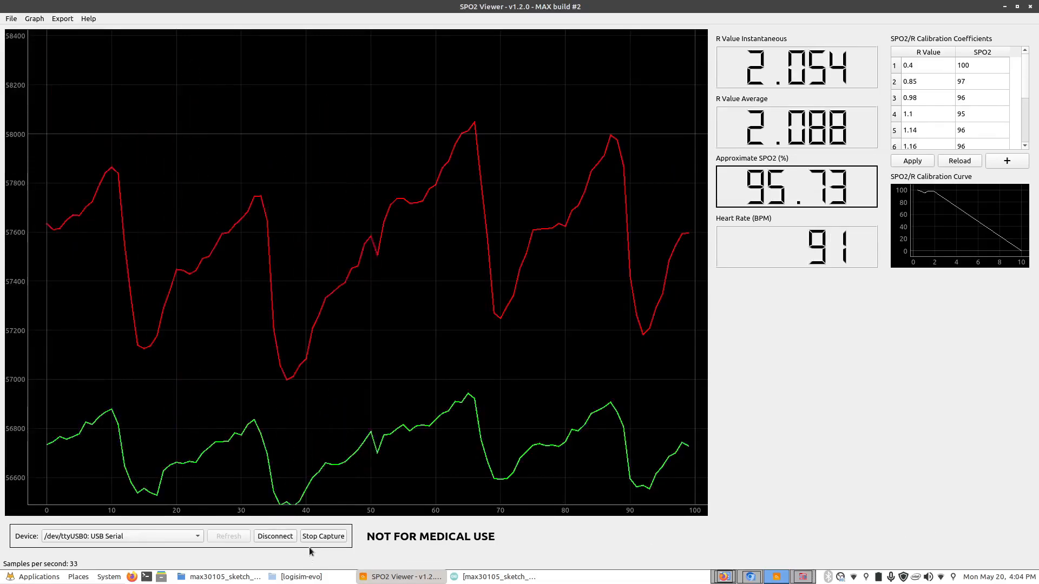
Stop capture at 95.73% SpO2 and 91 BPM, and show the PNG/CSV export options.
left_click(323, 536)
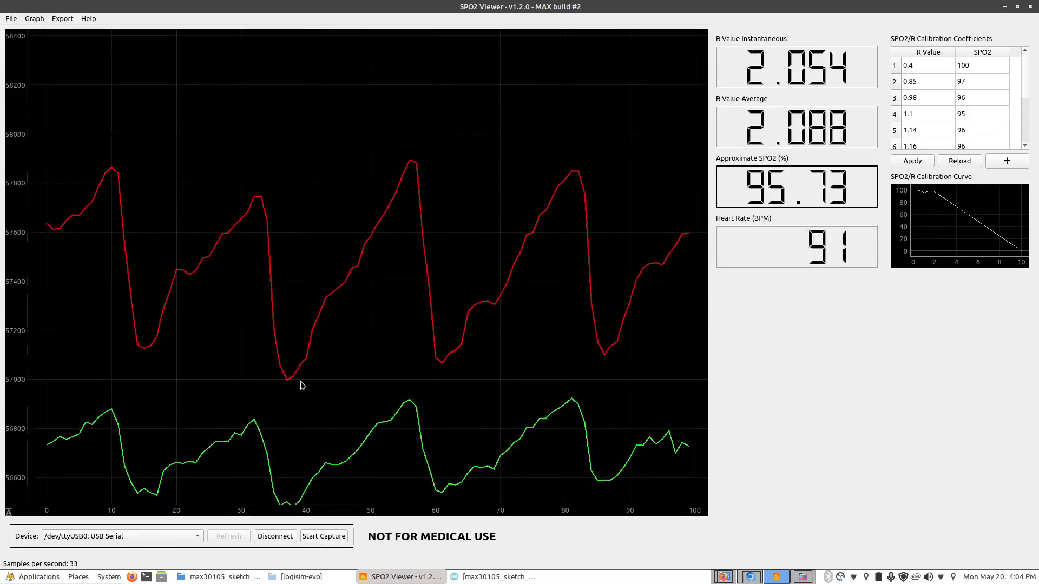
left_click(62, 18)
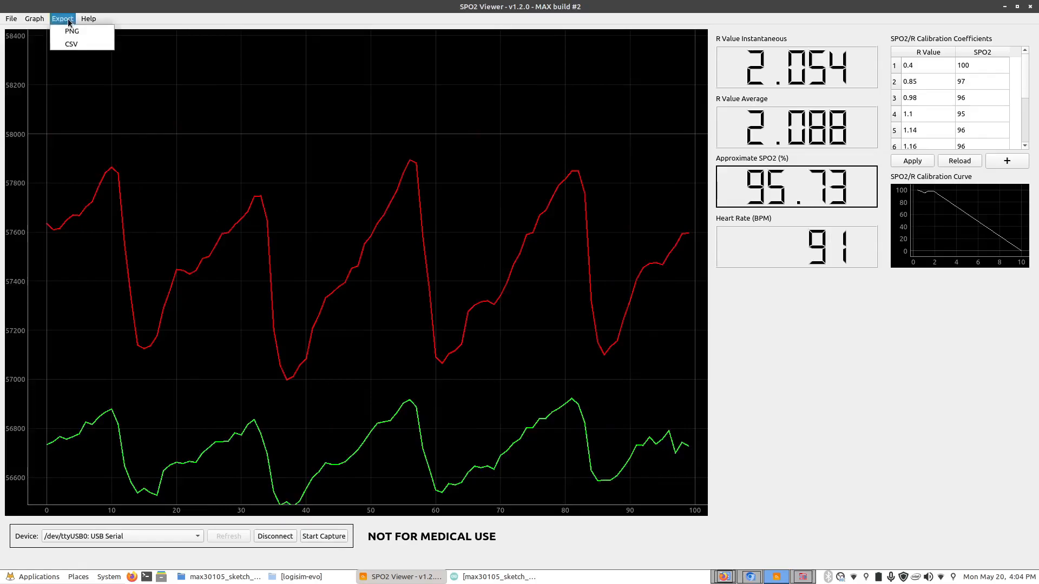
mouse_move(71, 43)
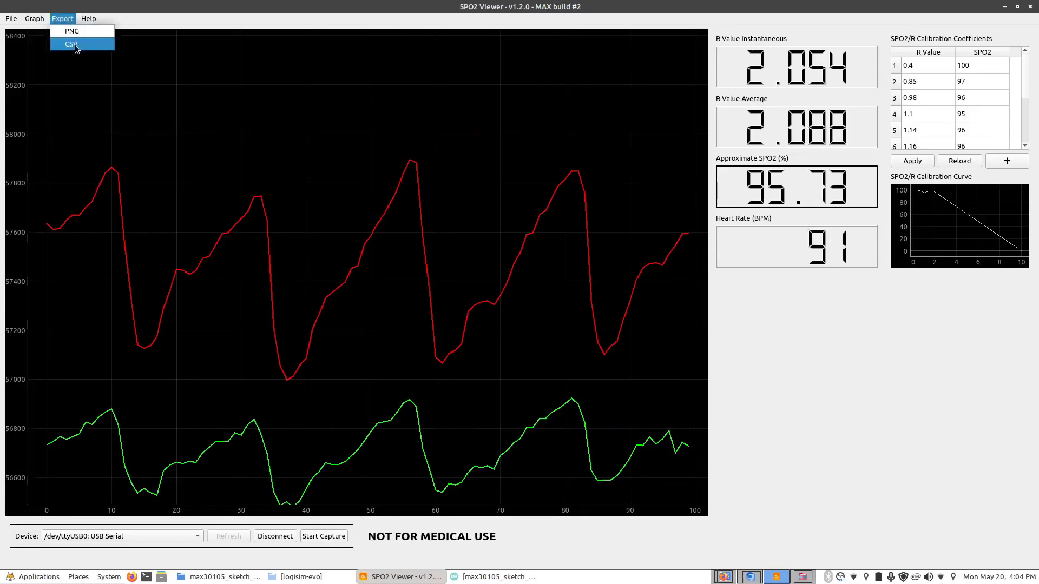